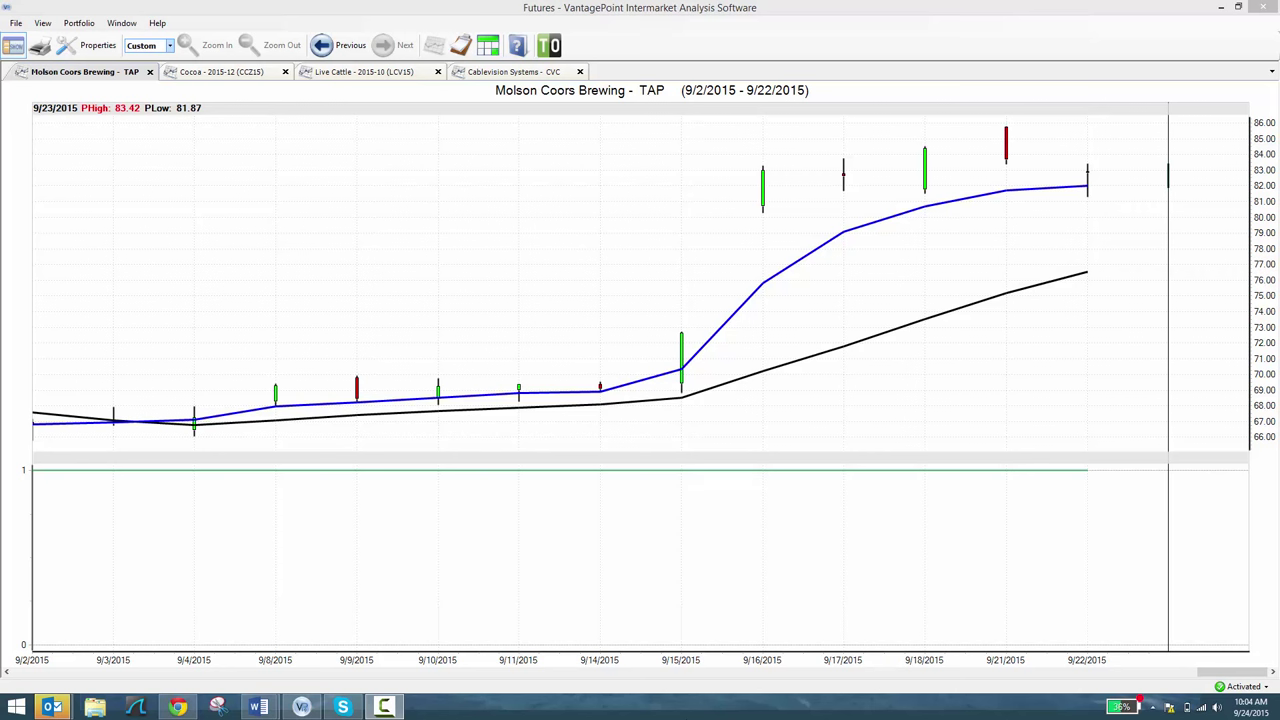
pyautogui.moveTo(326, 684)
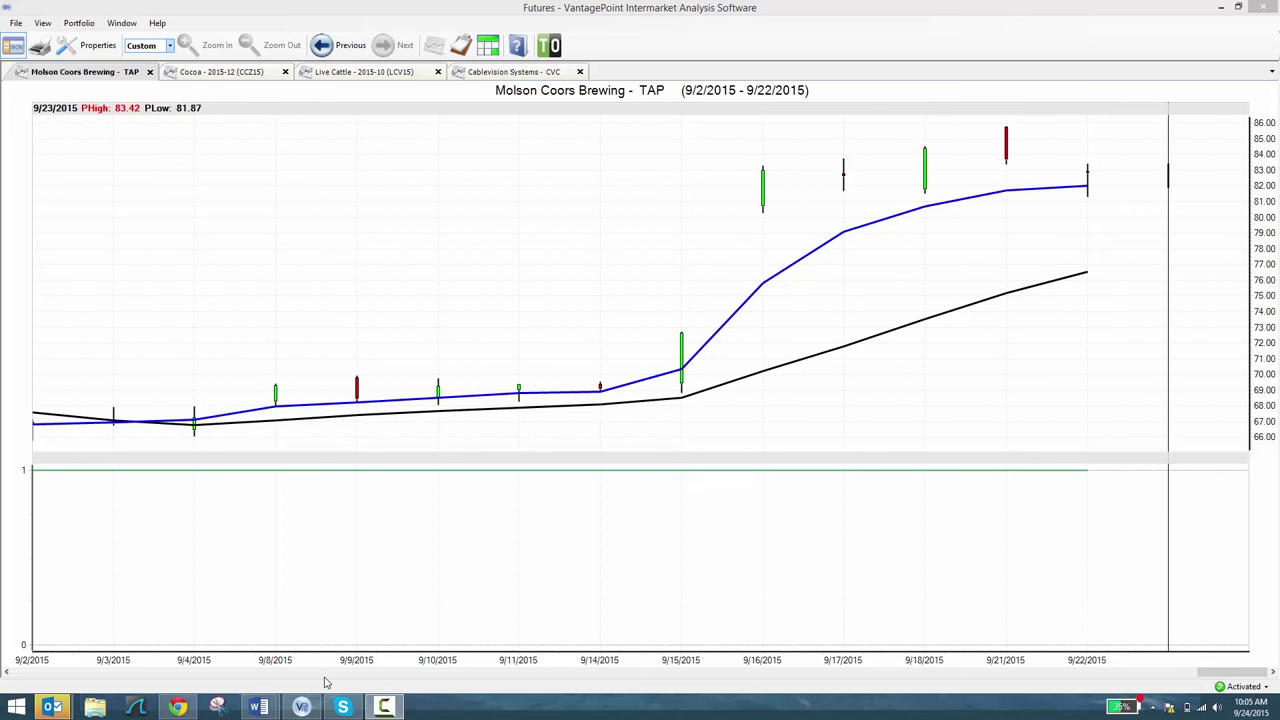
pyautogui.moveTo(92, 432)
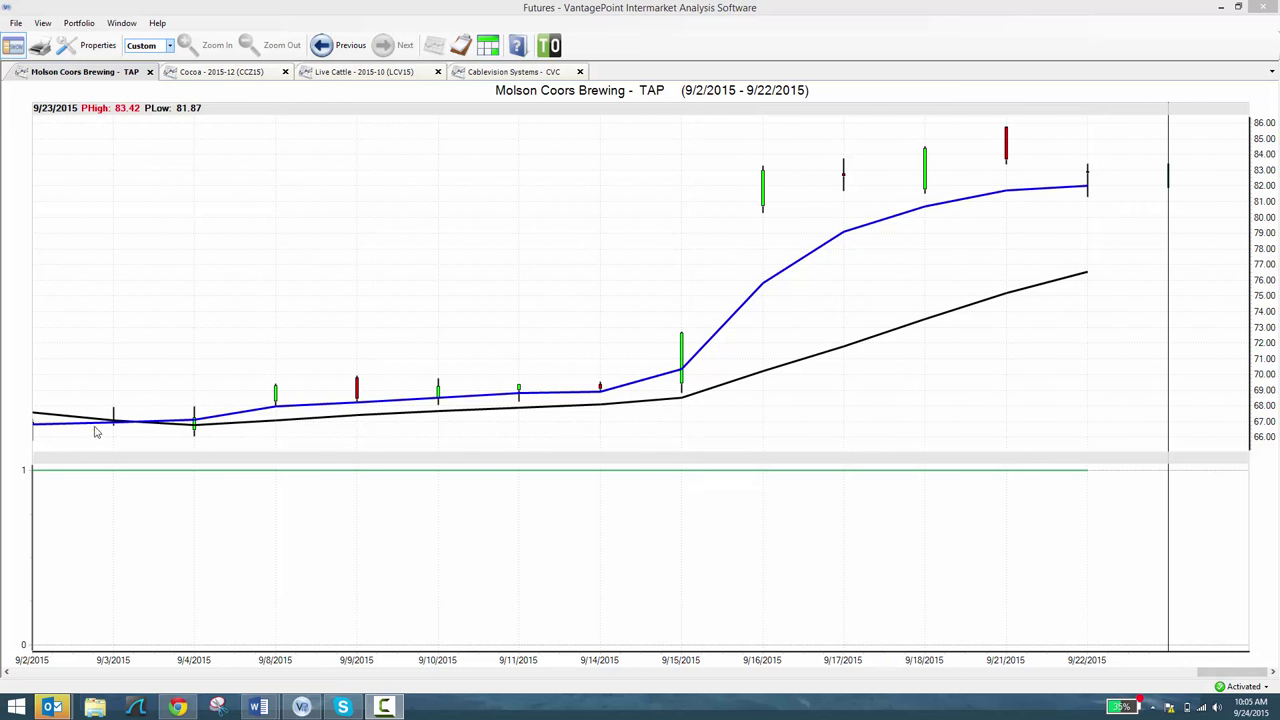
pyautogui.moveTo(240, 422)
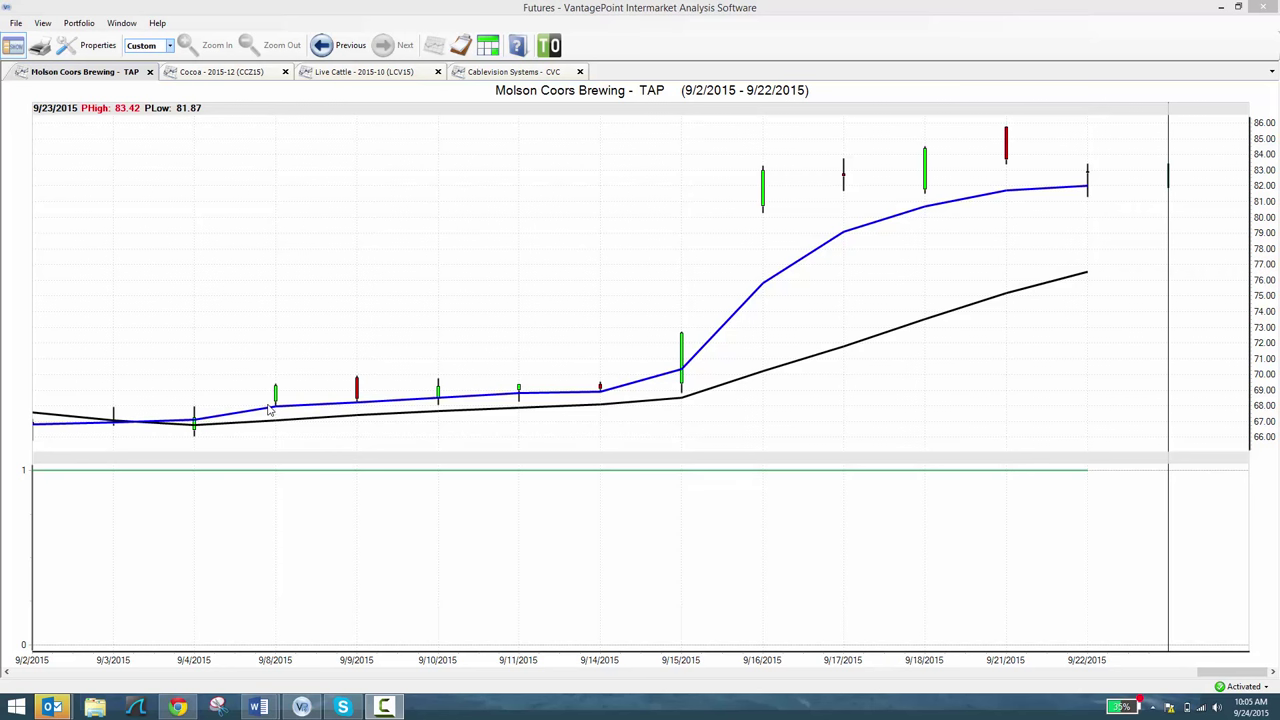
pyautogui.moveTo(204, 440)
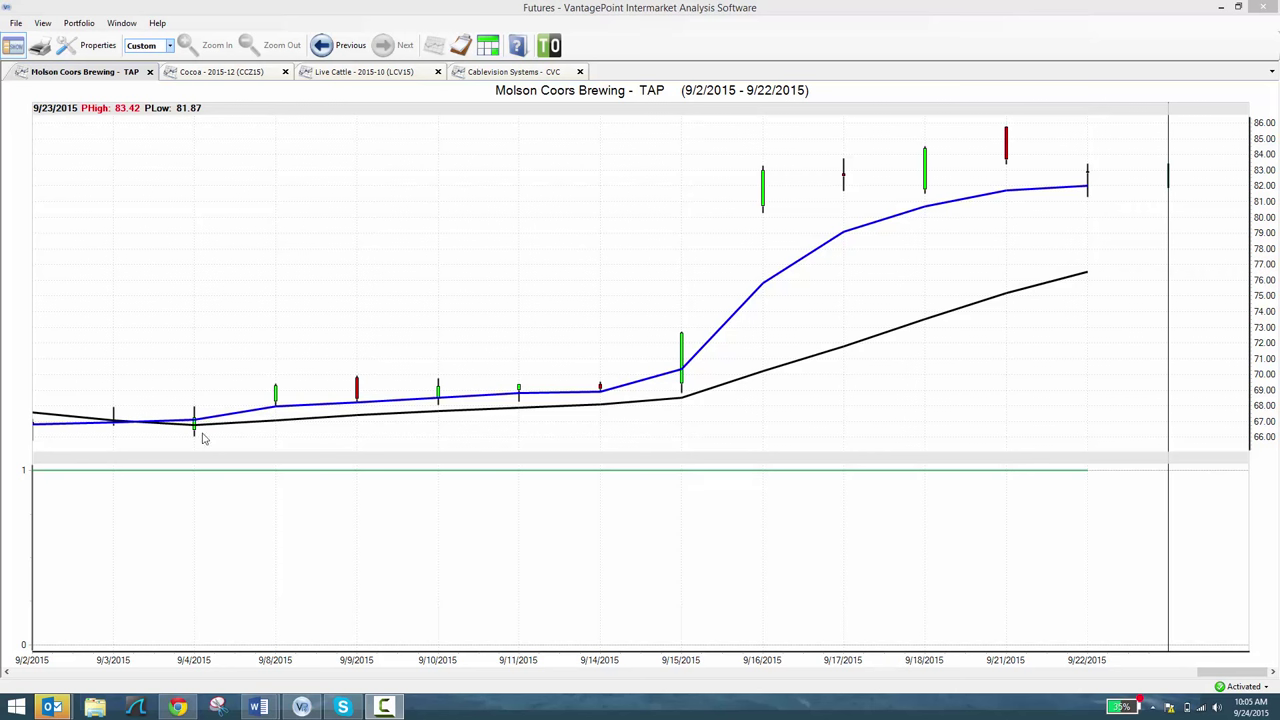
pyautogui.moveTo(174, 516)
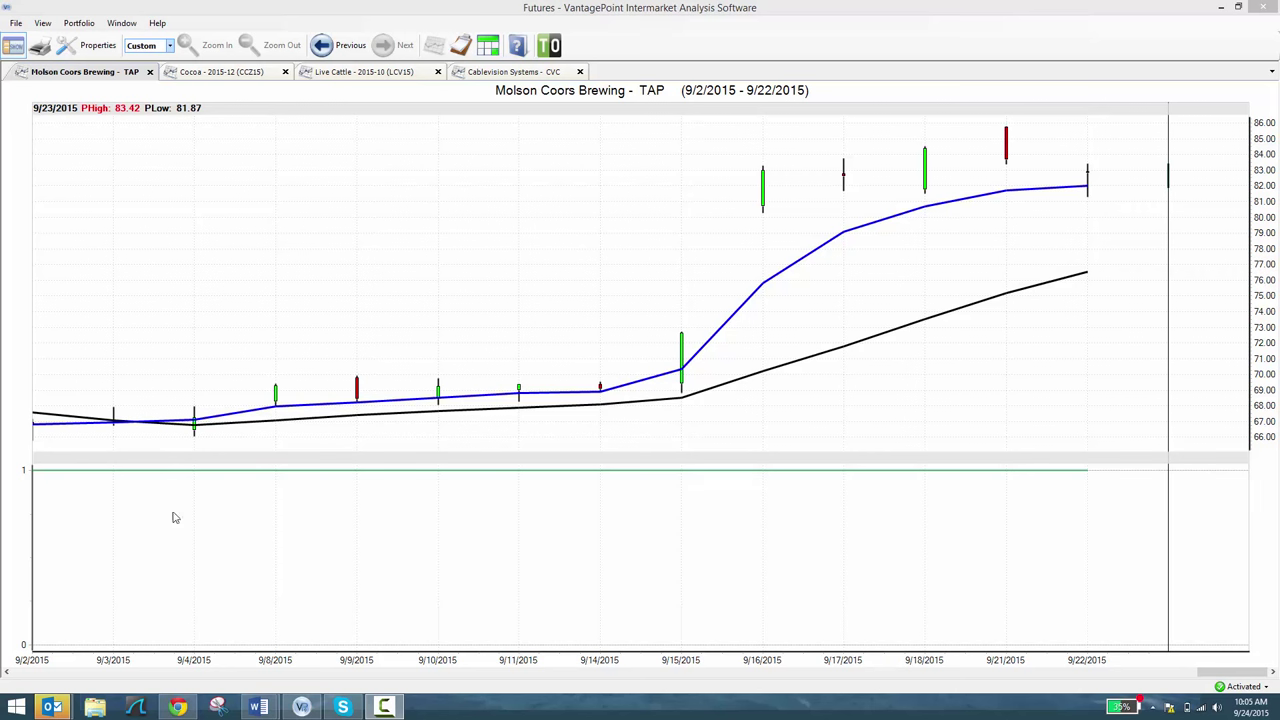
pyautogui.moveTo(208, 346)
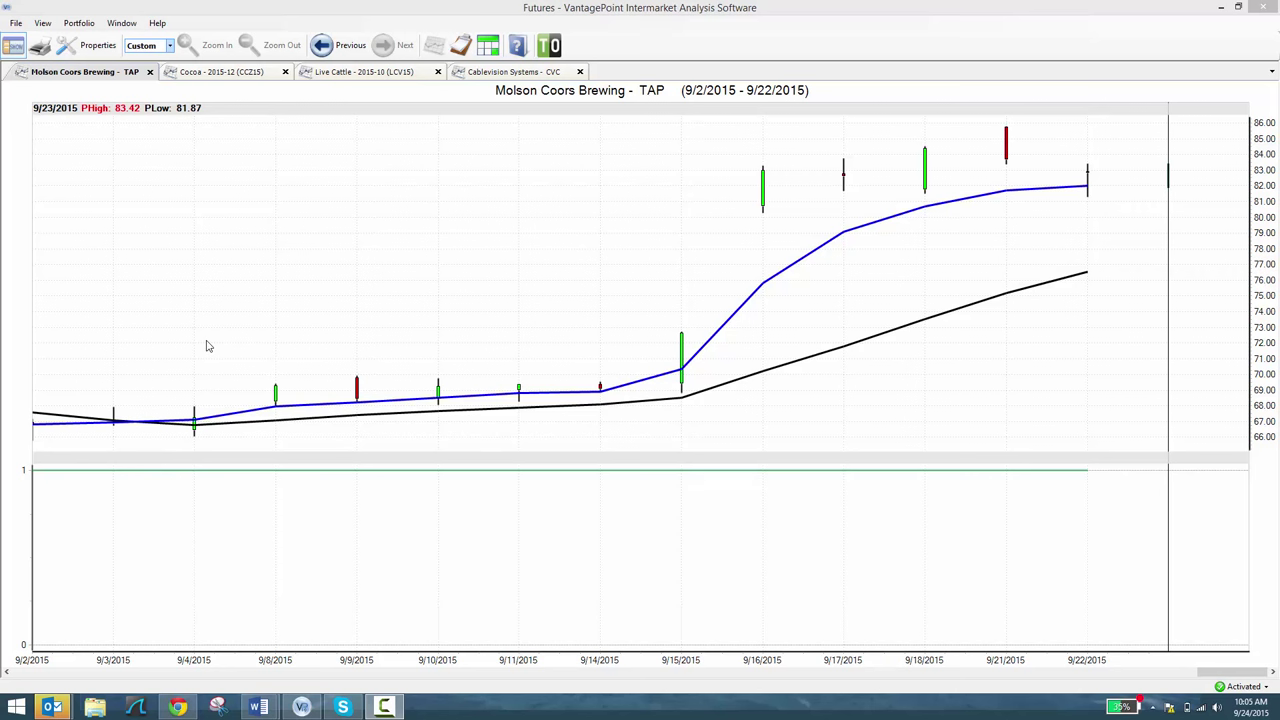
pyautogui.moveTo(216, 424)
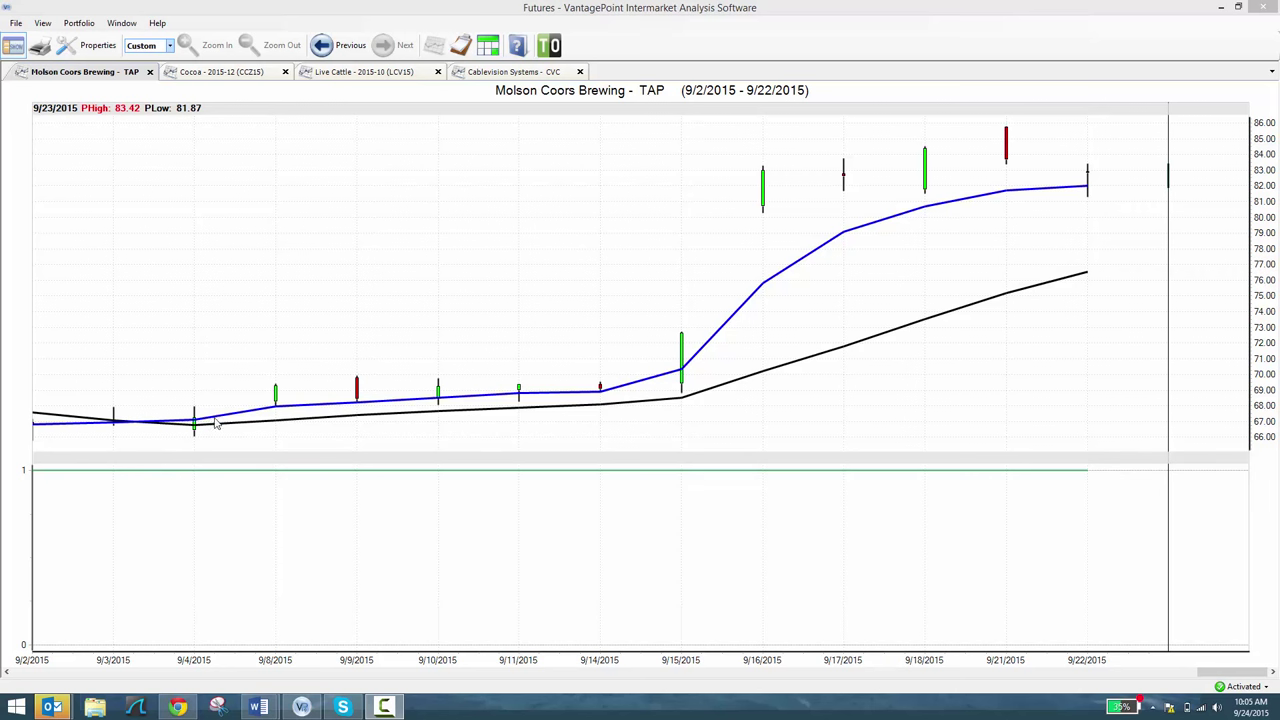
pyautogui.moveTo(196, 464)
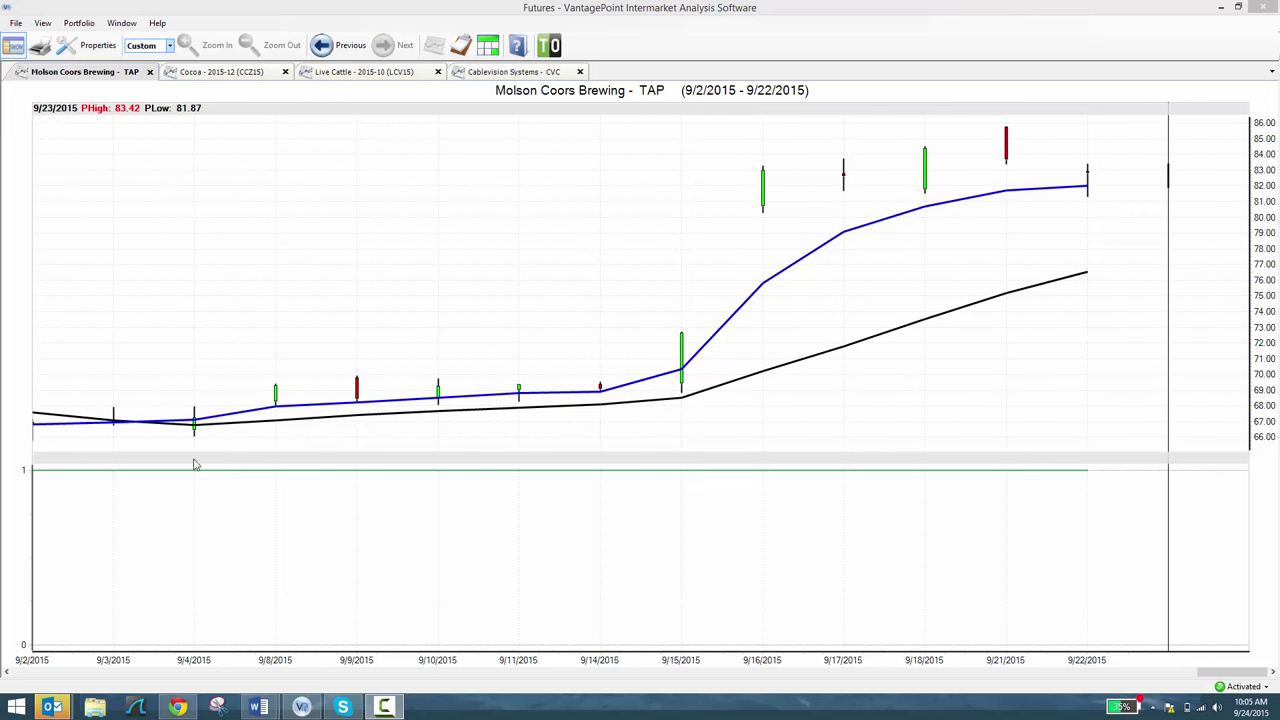
pyautogui.moveTo(186, 476)
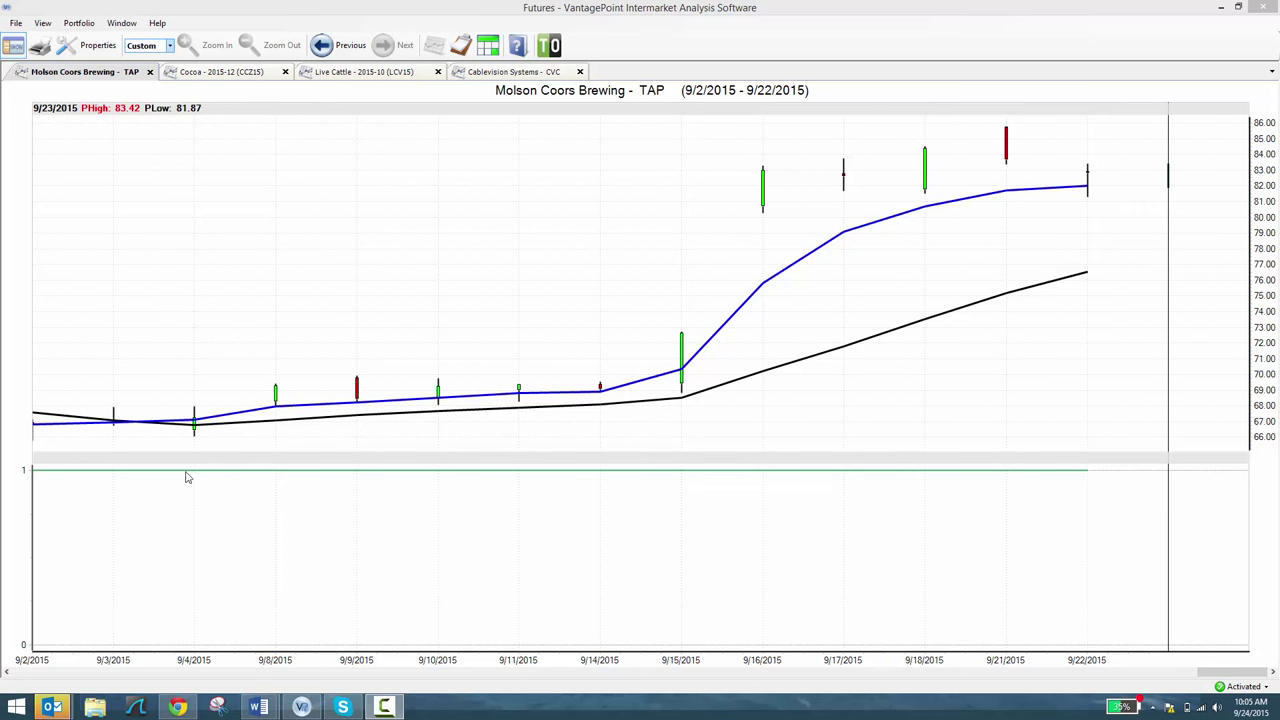
pyautogui.moveTo(198, 476)
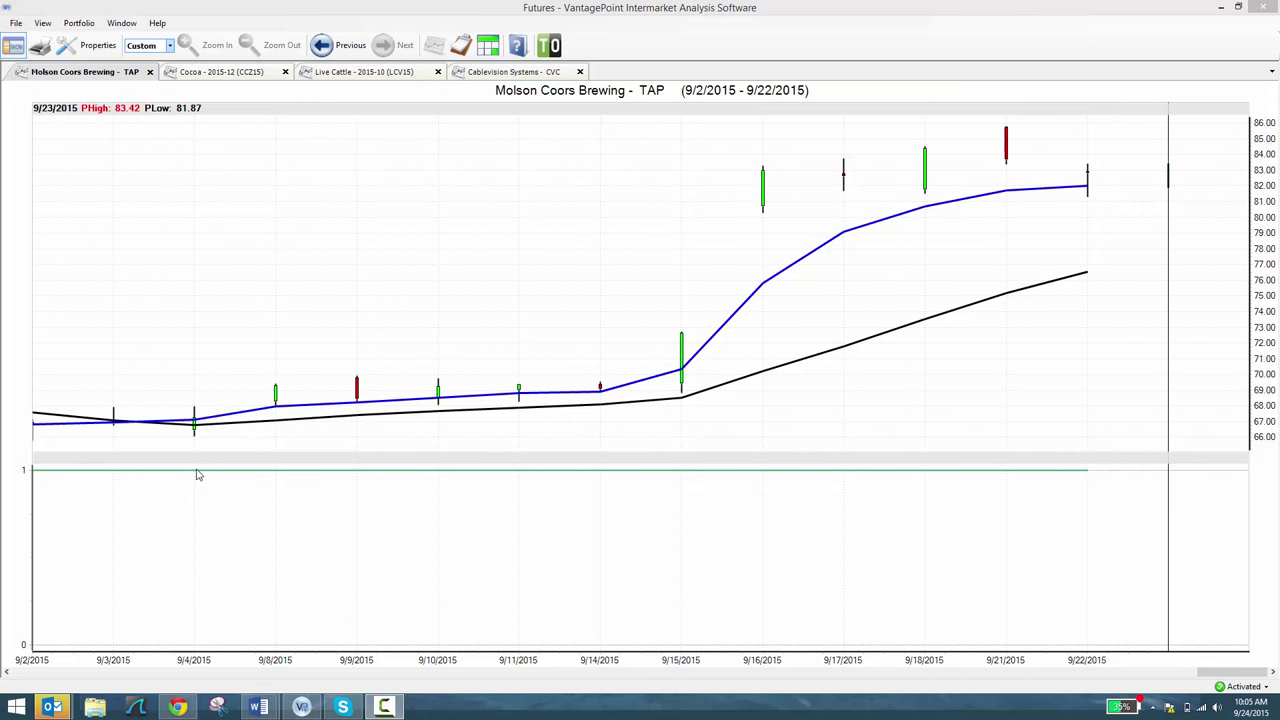
pyautogui.moveTo(276, 412)
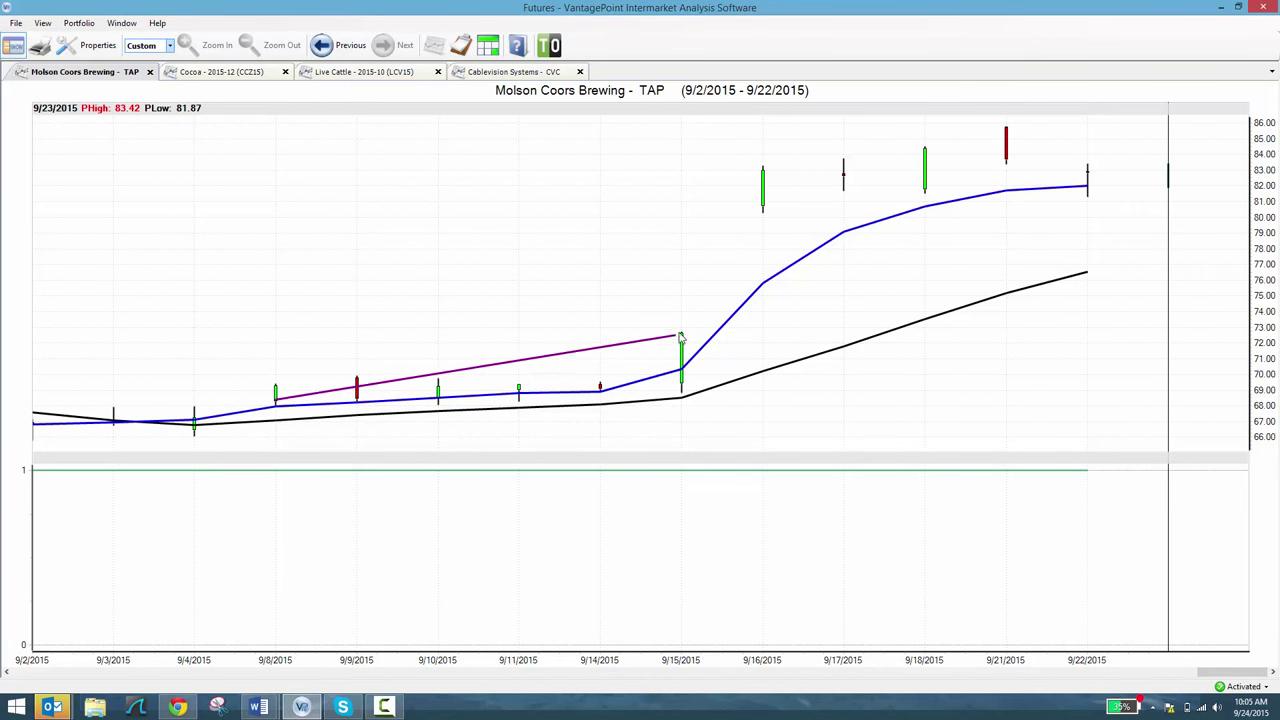
# Step: Add a ProfitCalc callout to the 9/8–9/15 trend line: 6 trading days, up 6.26%
pyautogui.rightClick(680, 336)
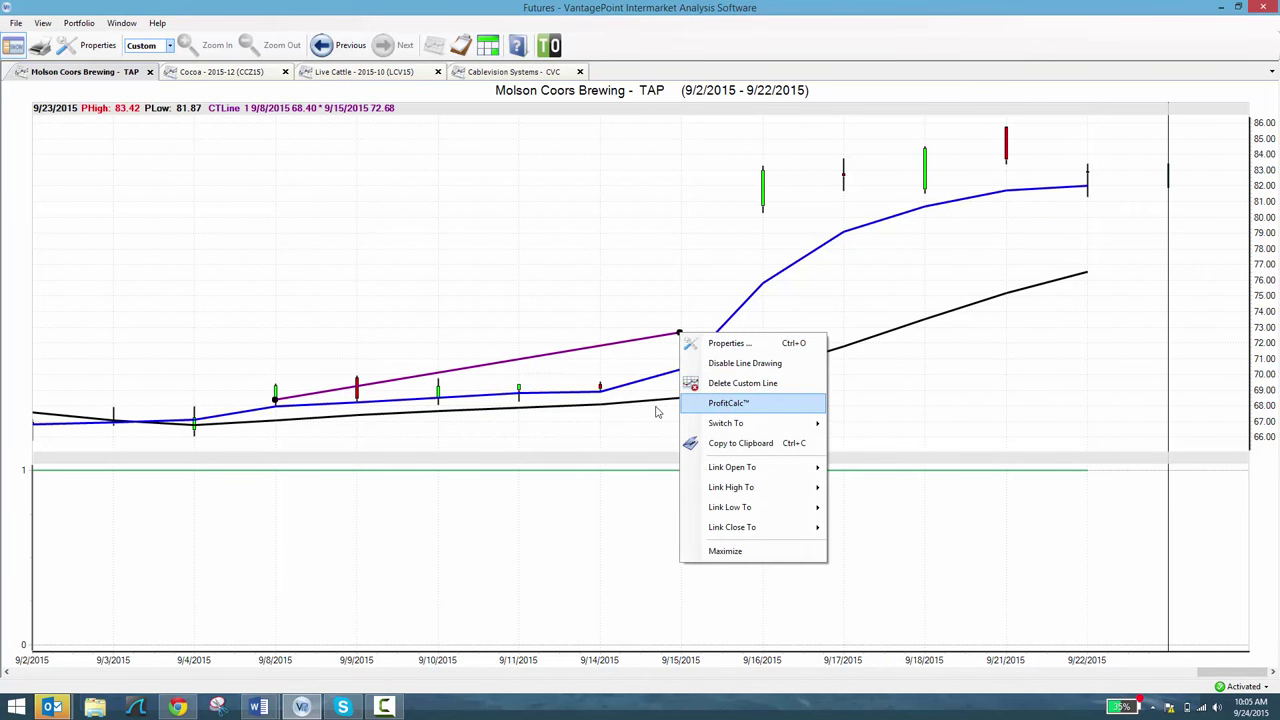
pyautogui.click(744, 404)
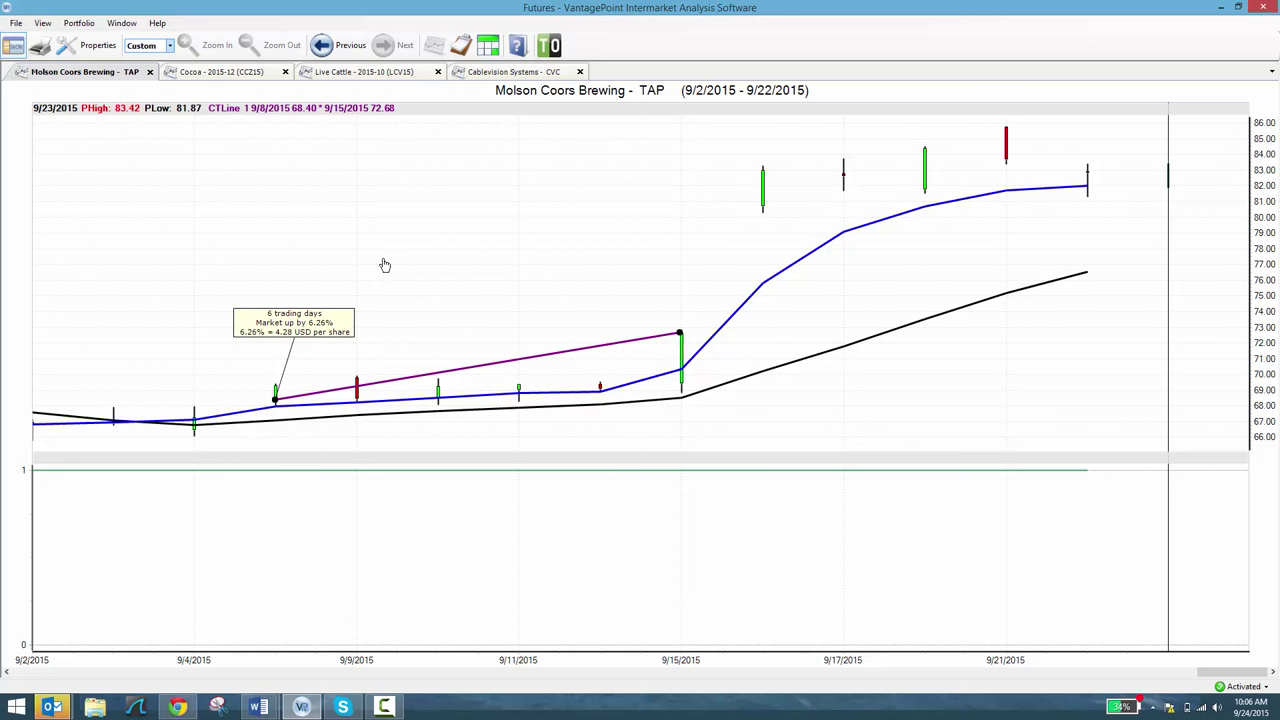
pyautogui.moveTo(676, 326)
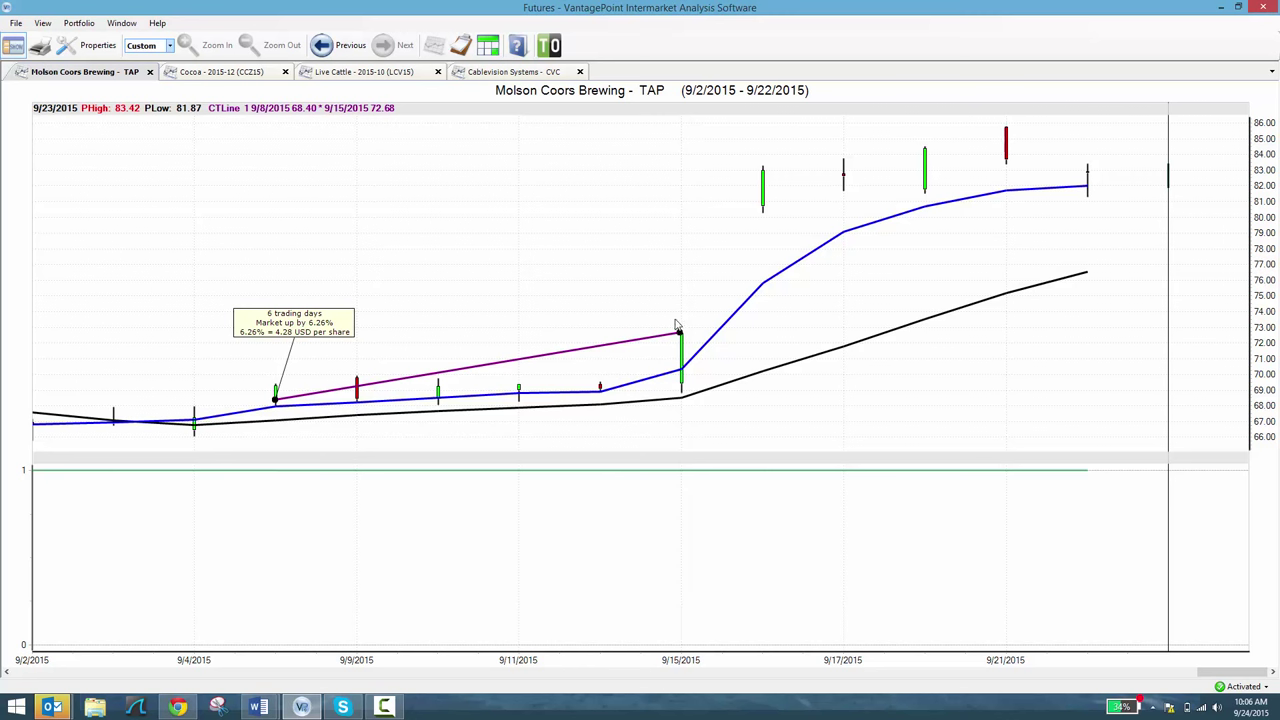
# Step: Drag the trend line's right endpoint to the 9/16 high, then stretch it out to 9/22
pyautogui.moveTo(680, 336); pyautogui.dragTo(760, 188)
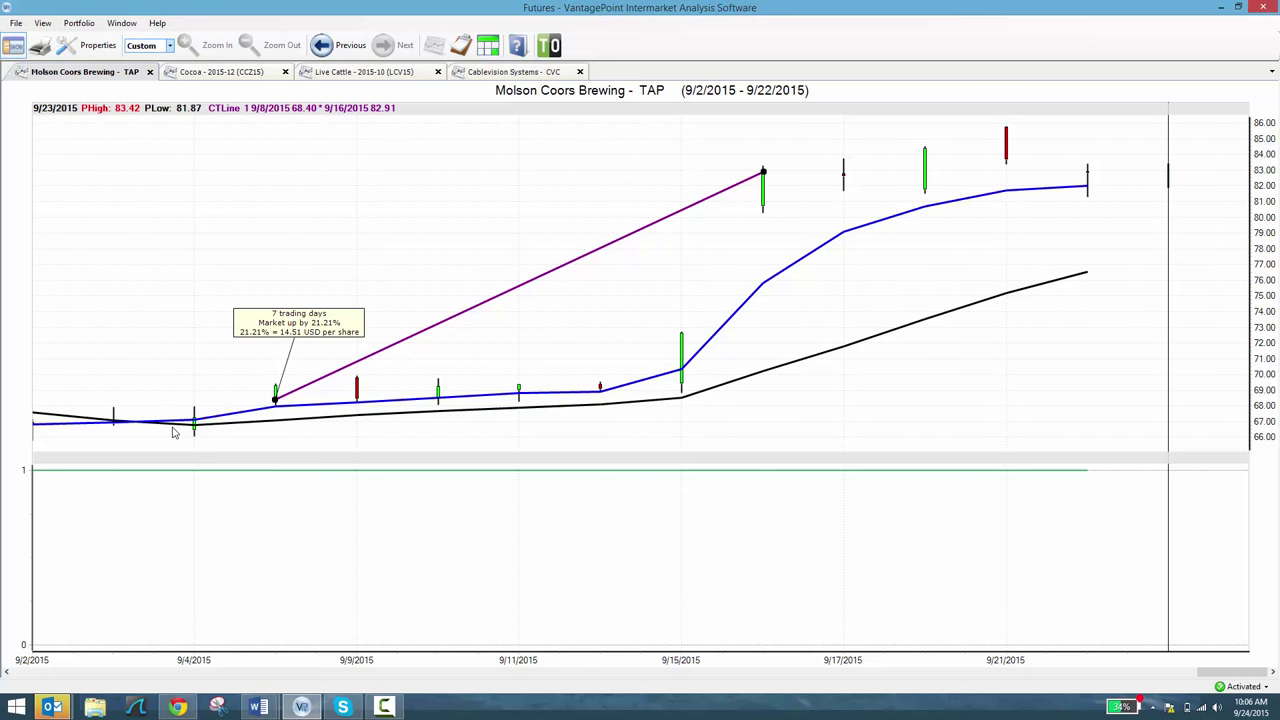
pyautogui.moveTo(764, 174)
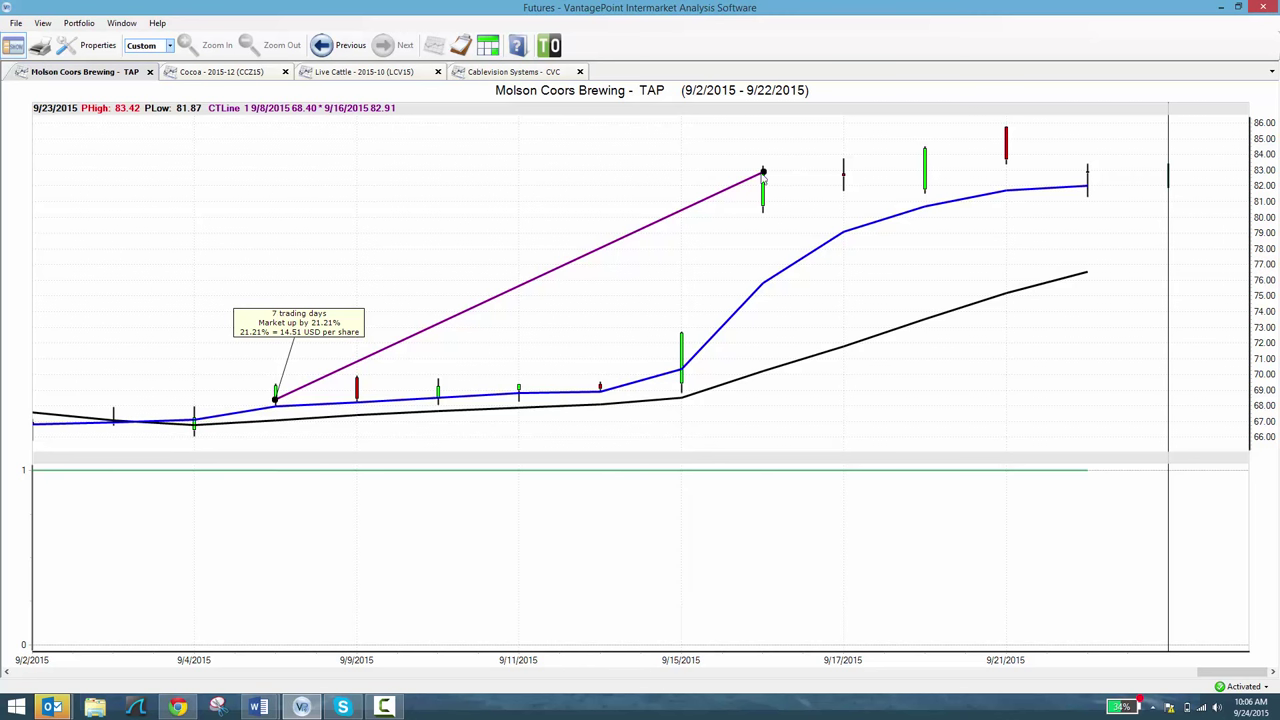
pyautogui.moveTo(764, 172); pyautogui.dragTo(1064, 176)
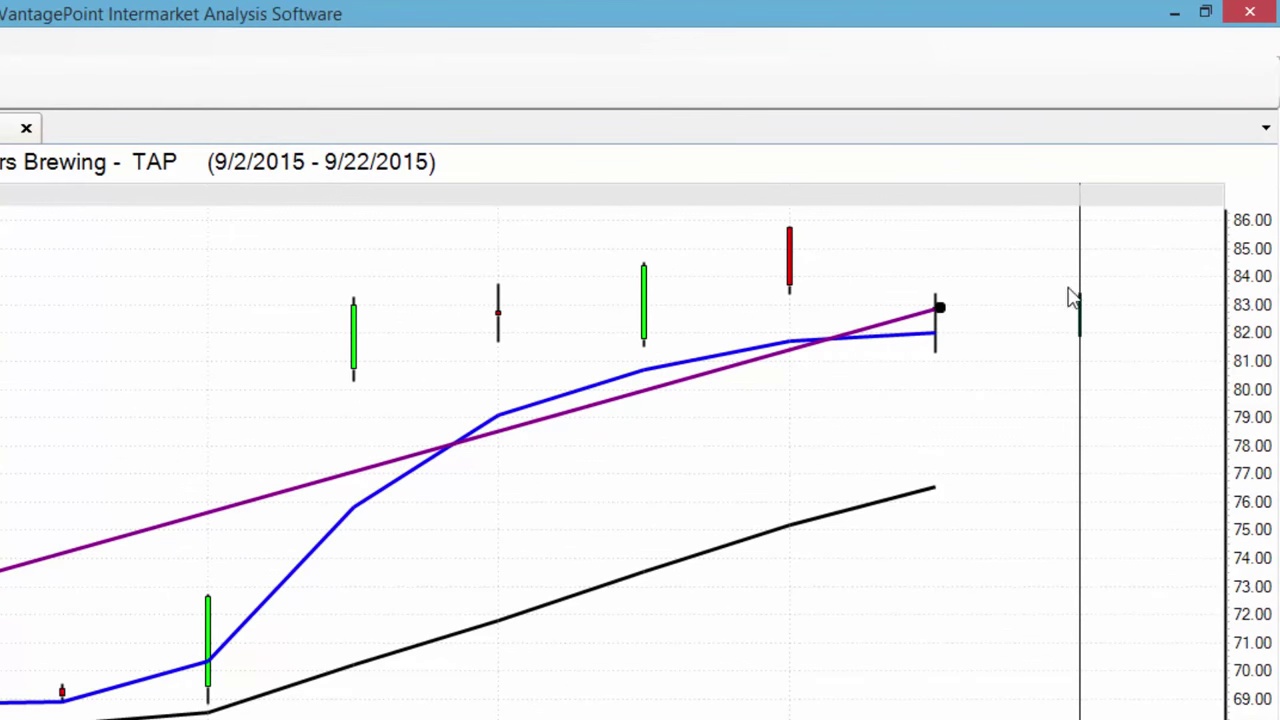
pyautogui.moveTo(1058, 352)
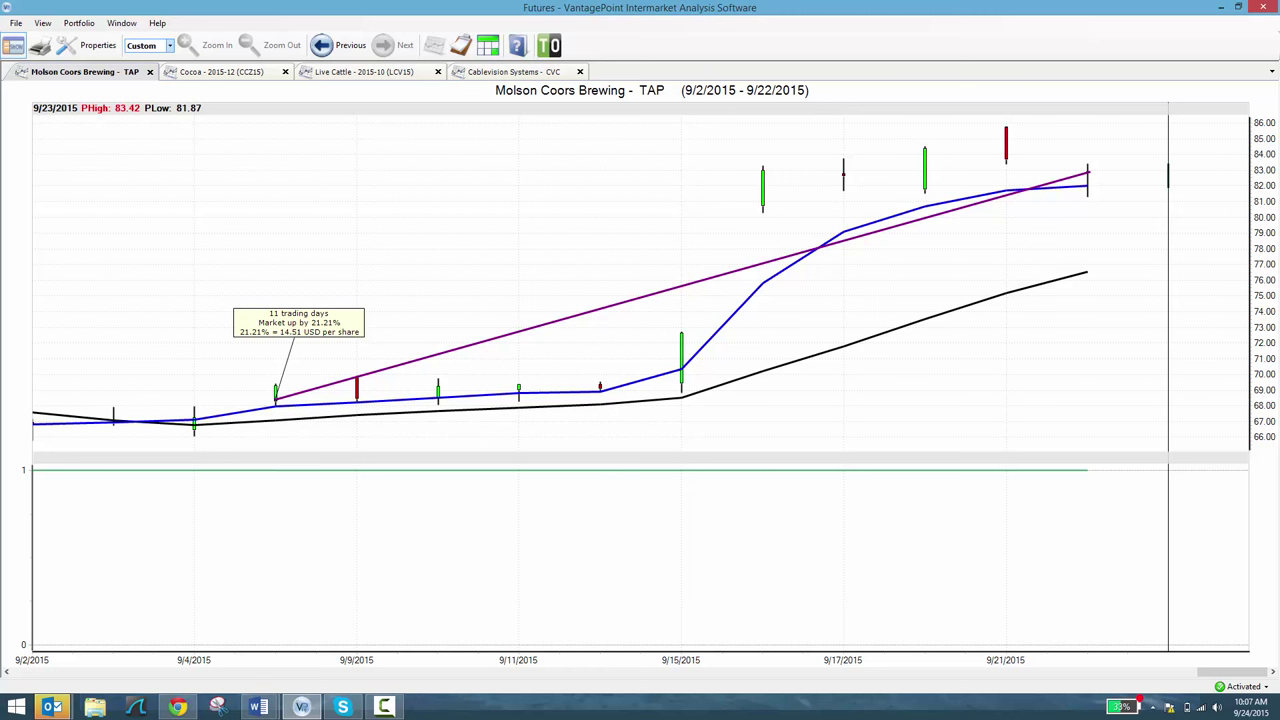
pyautogui.moveTo(946, 620)
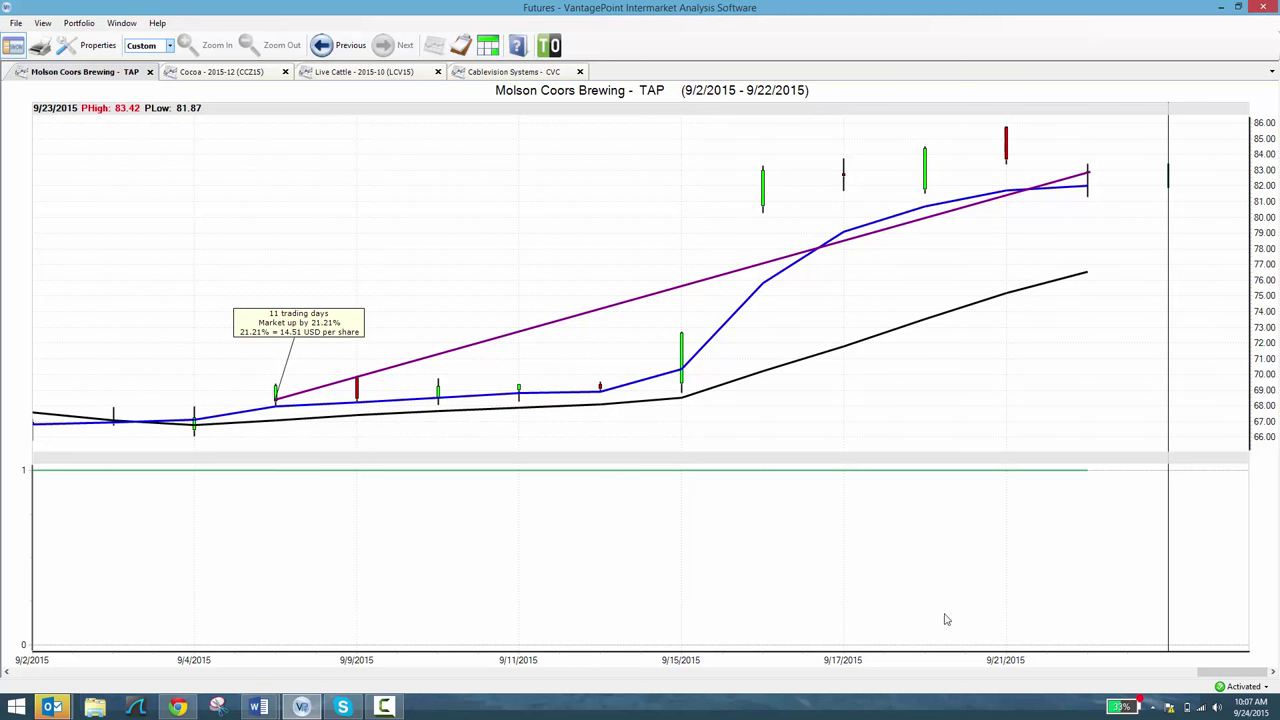
pyautogui.moveTo(684, 438)
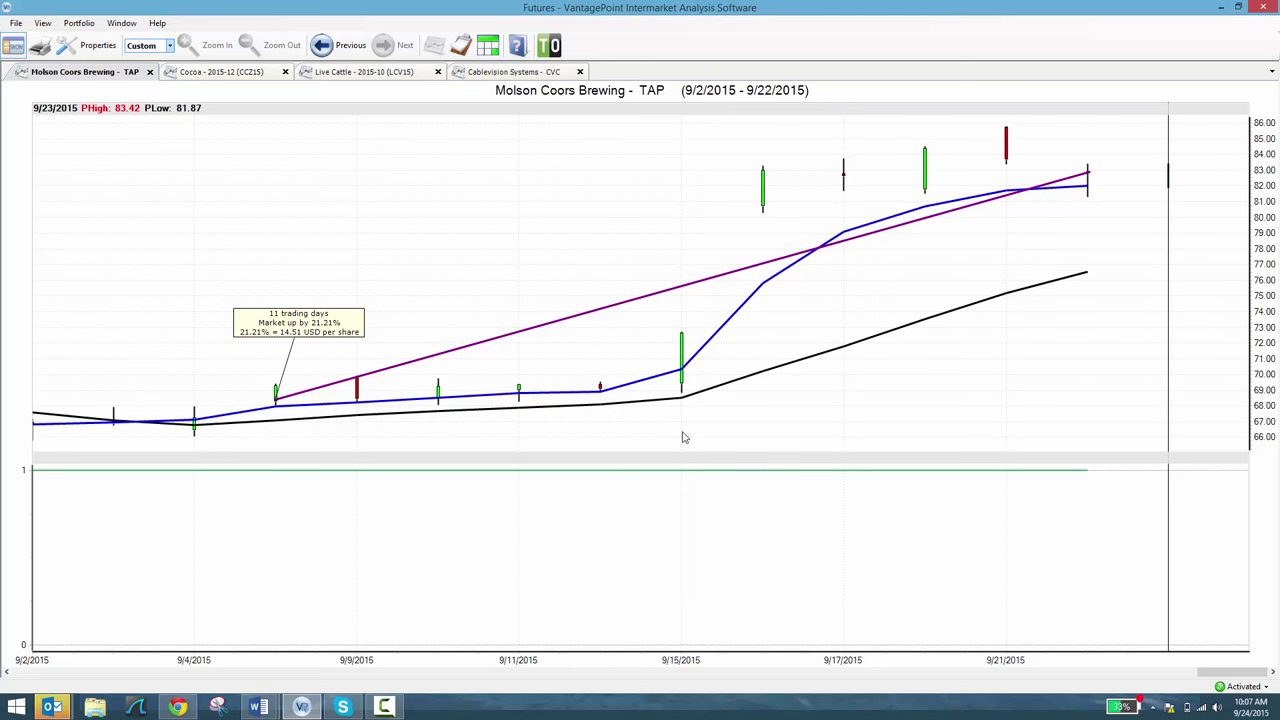
pyautogui.moveTo(680, 434)
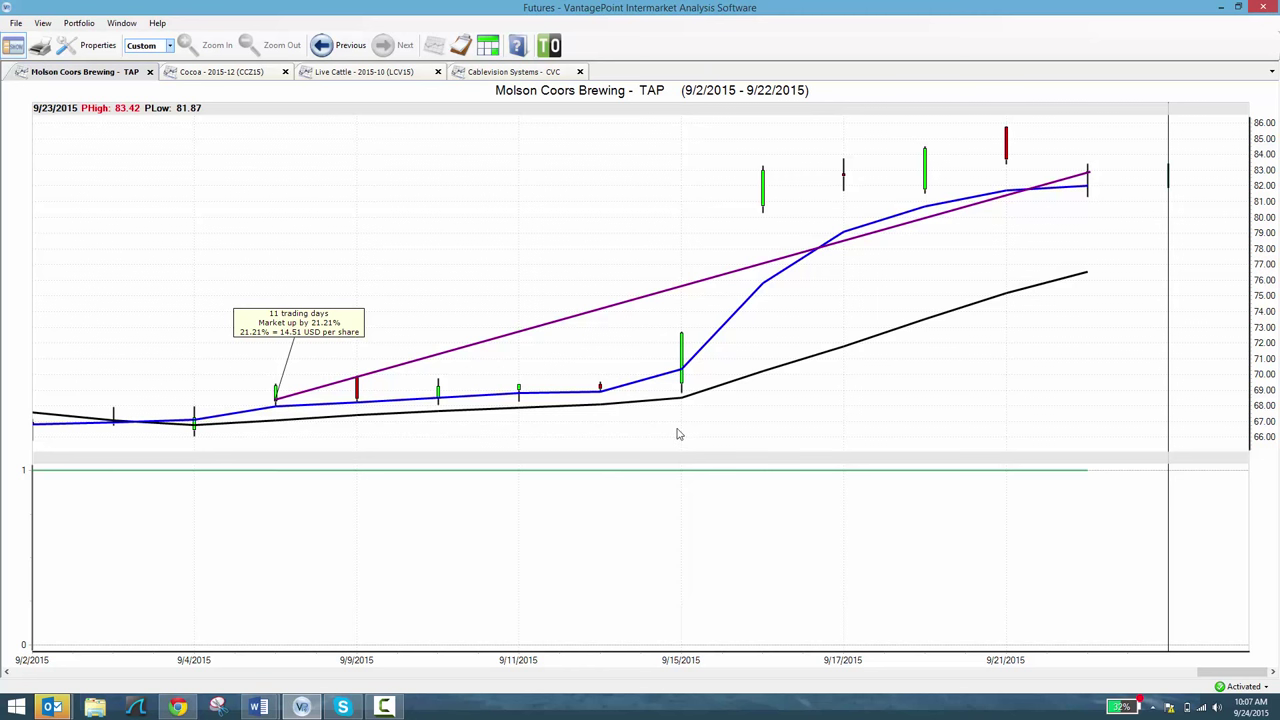
# Step: Show the Cocoa chart and move the second profit callout up beside the first
pyautogui.click(220, 72)
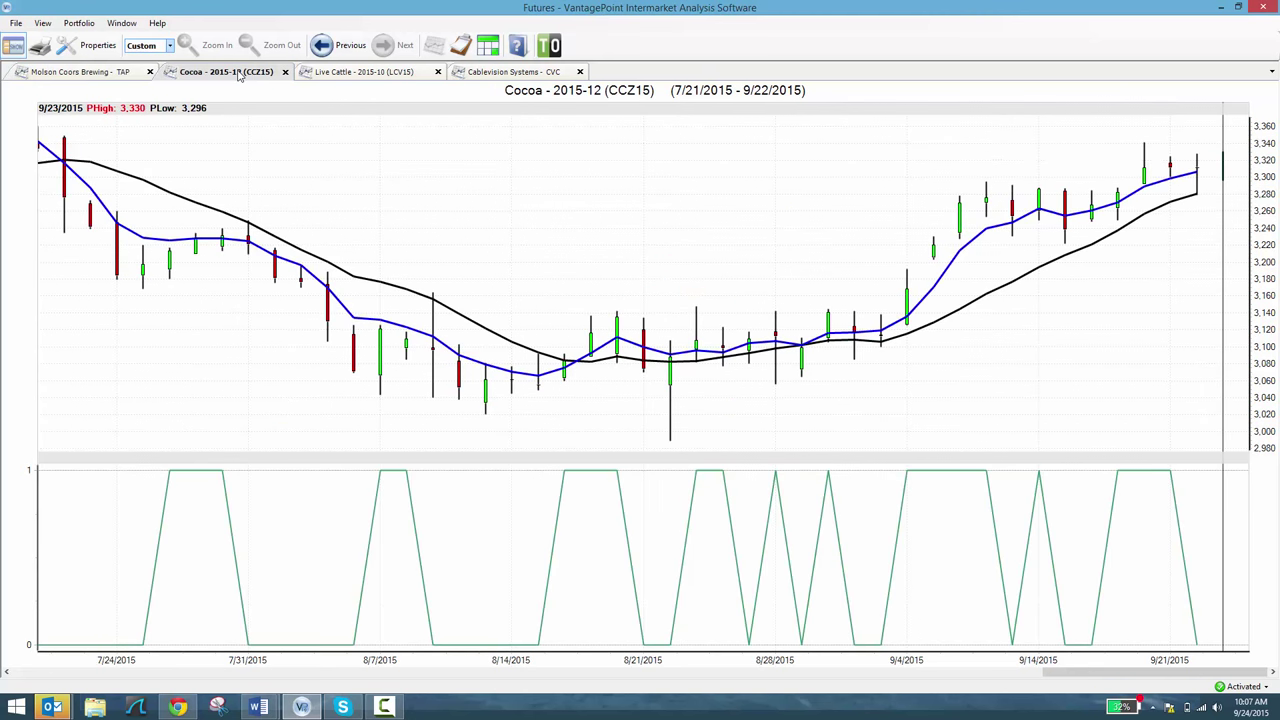
pyautogui.moveTo(92, 212)
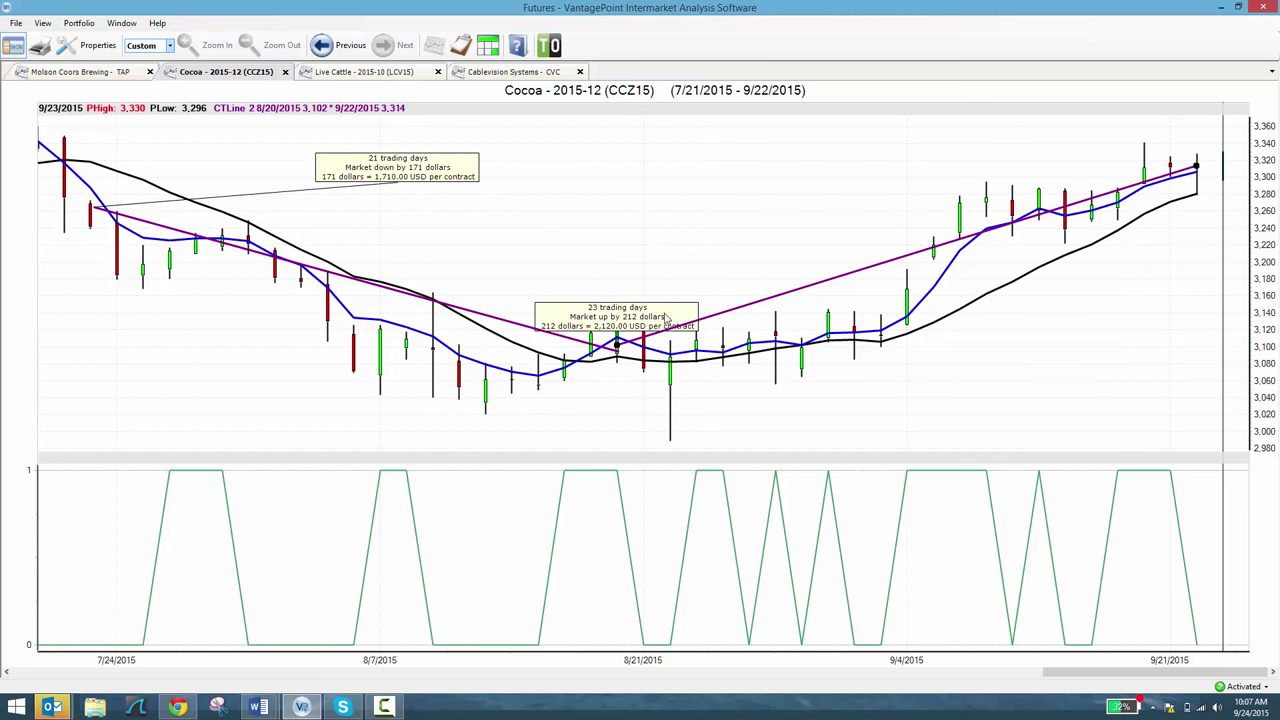
pyautogui.moveTo(616, 316); pyautogui.dragTo(578, 180)
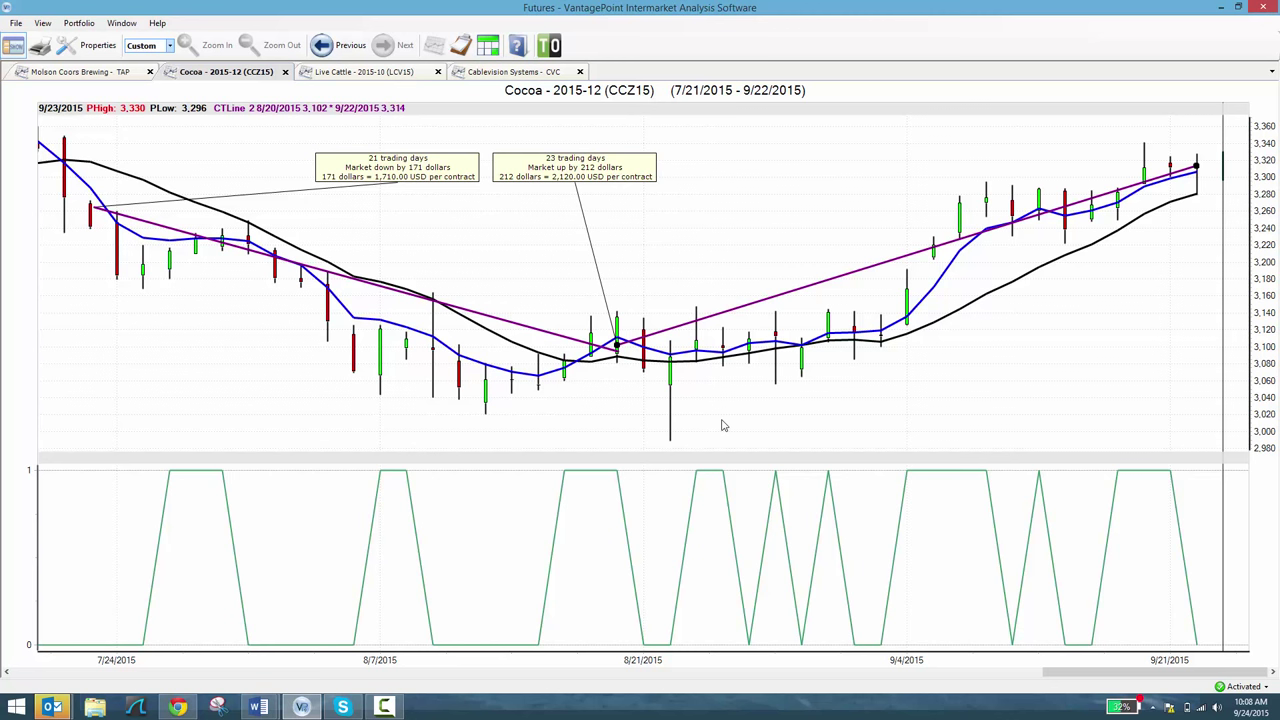
pyautogui.moveTo(536, 272)
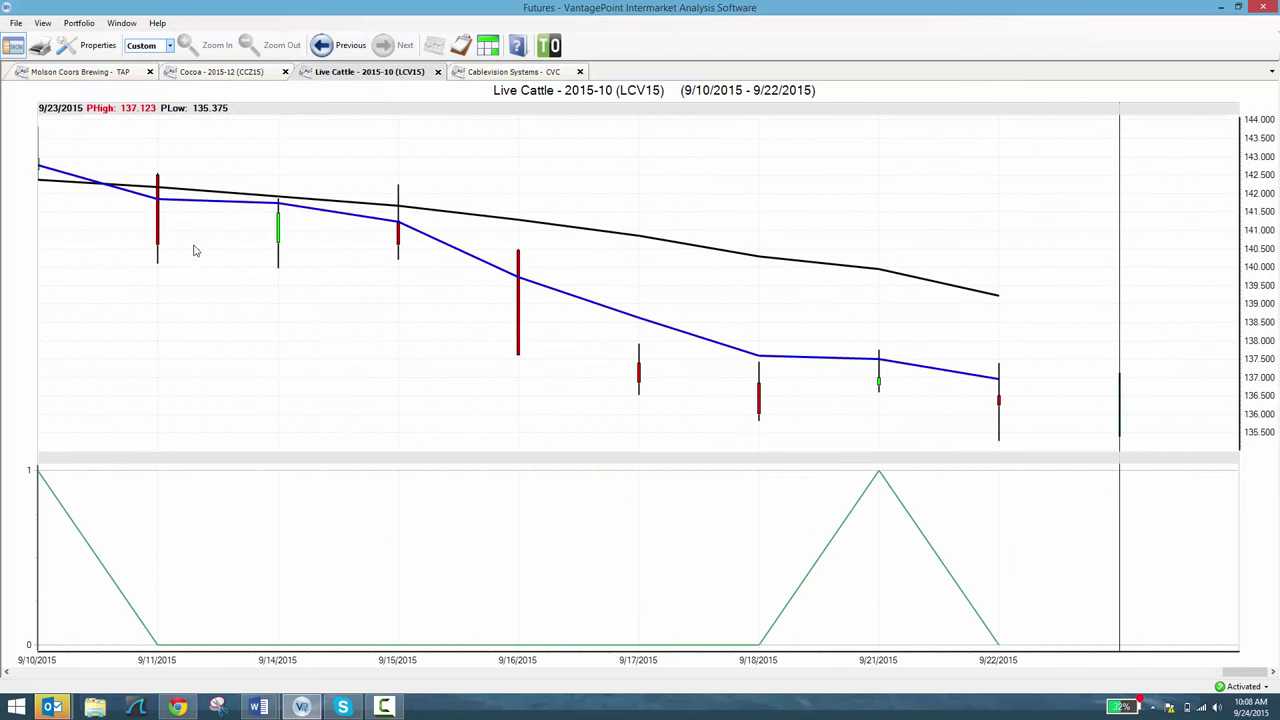
pyautogui.moveTo(280, 238)
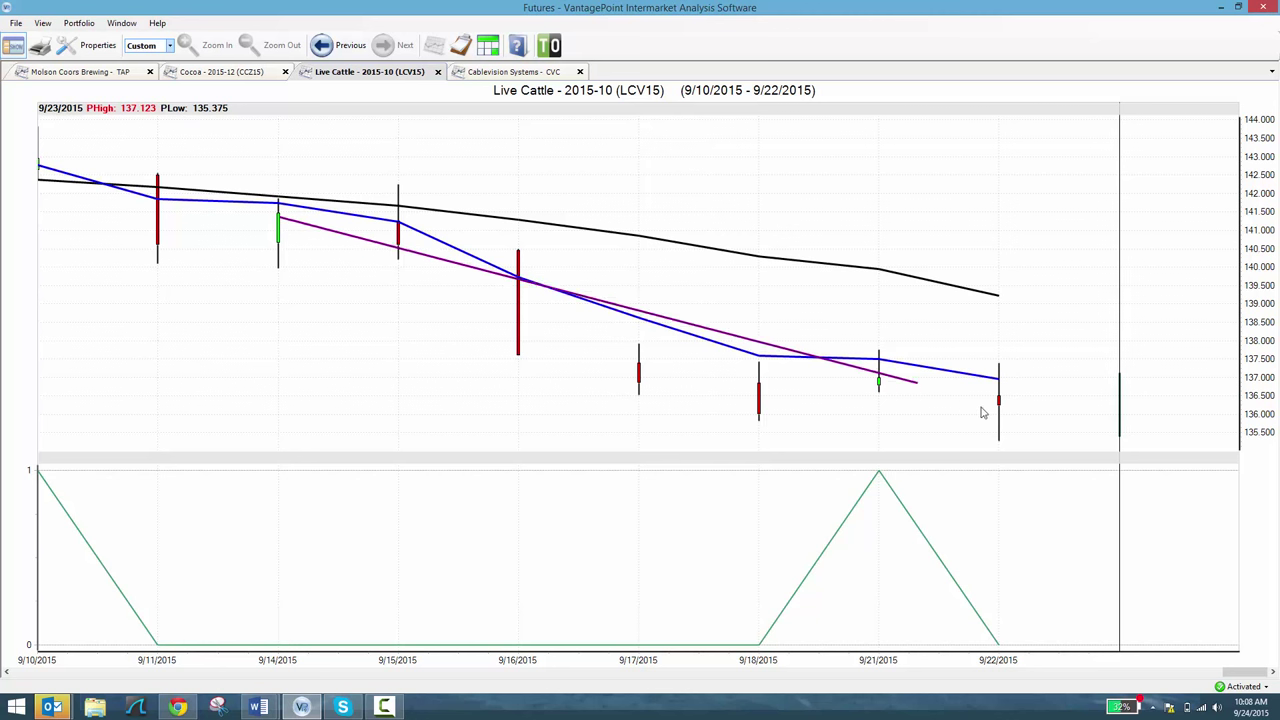
# Step: Bring up the options menu for the Live Cattle 9/14–9/22 trend line
pyautogui.rightClick(1000, 396)
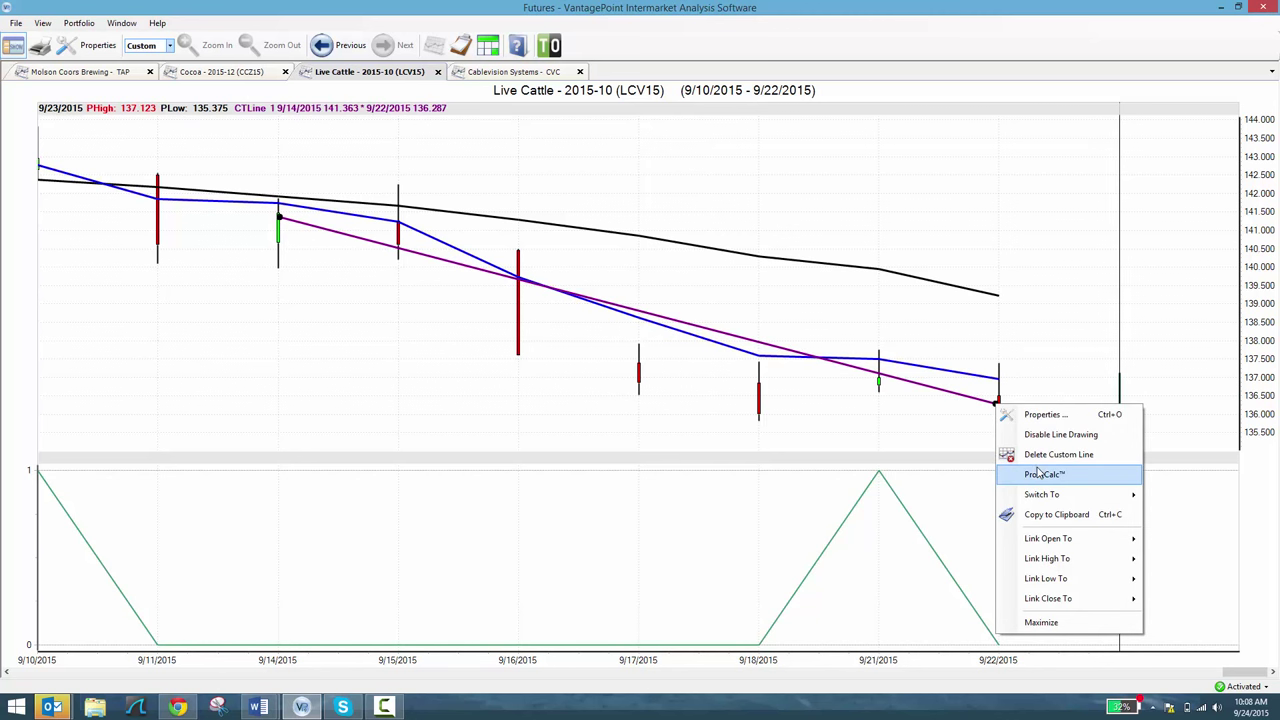